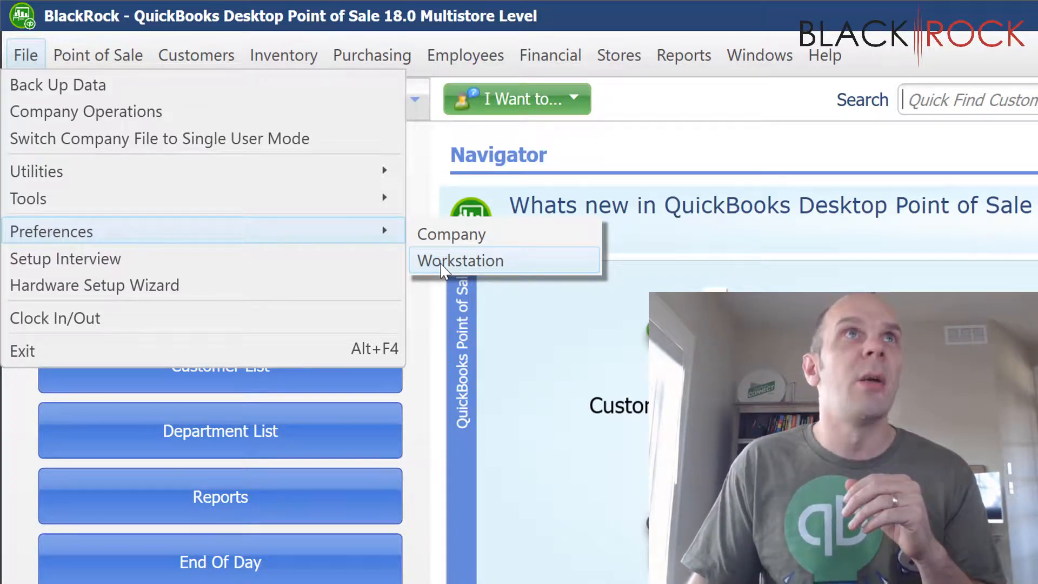
# - Open Workstation Preferences showing general settings for workstation number 1
pyautogui.click(461, 260)
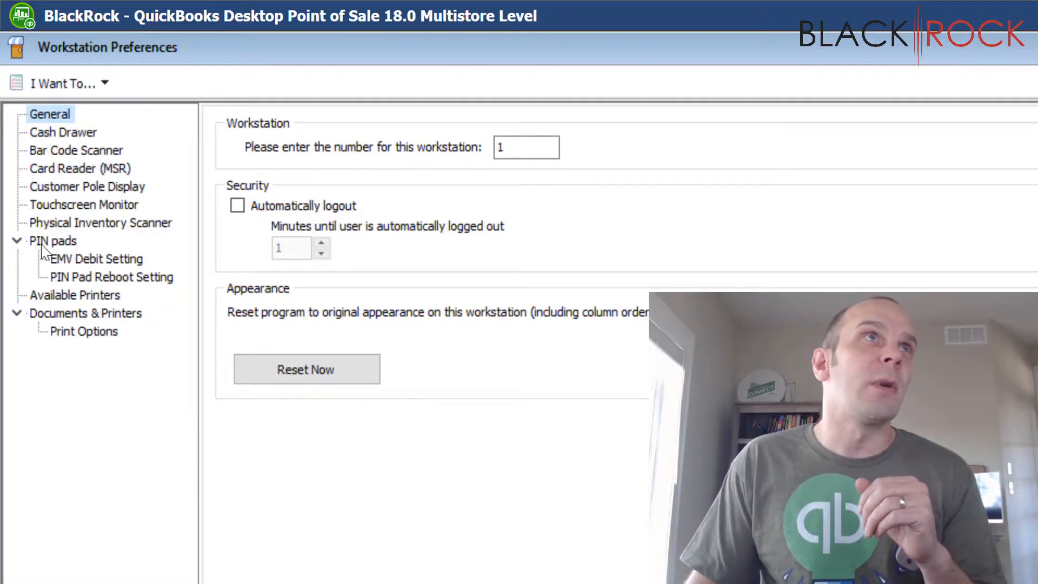
pyautogui.moveTo(62, 259)
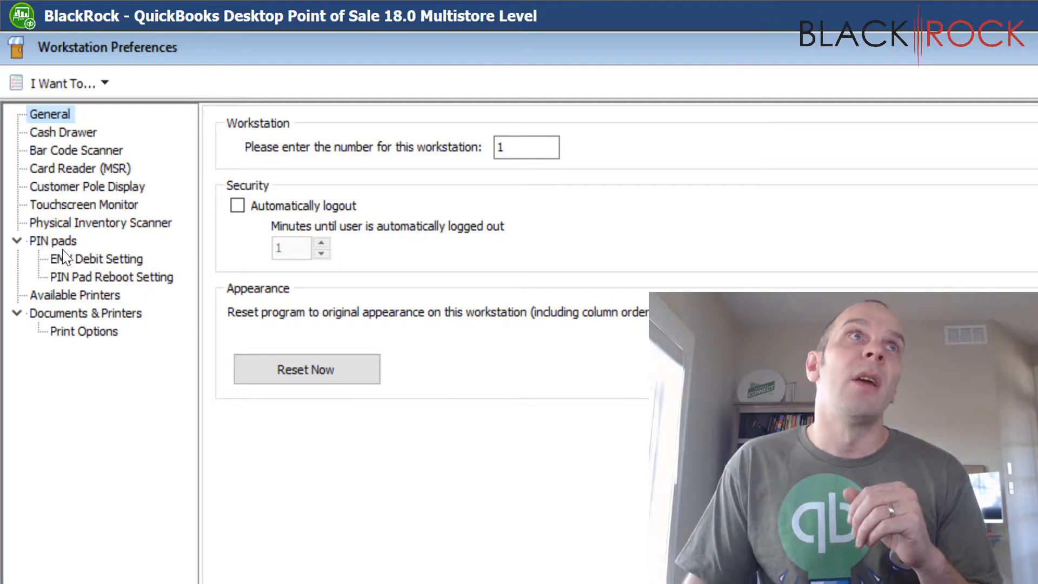
pyautogui.click(111, 277)
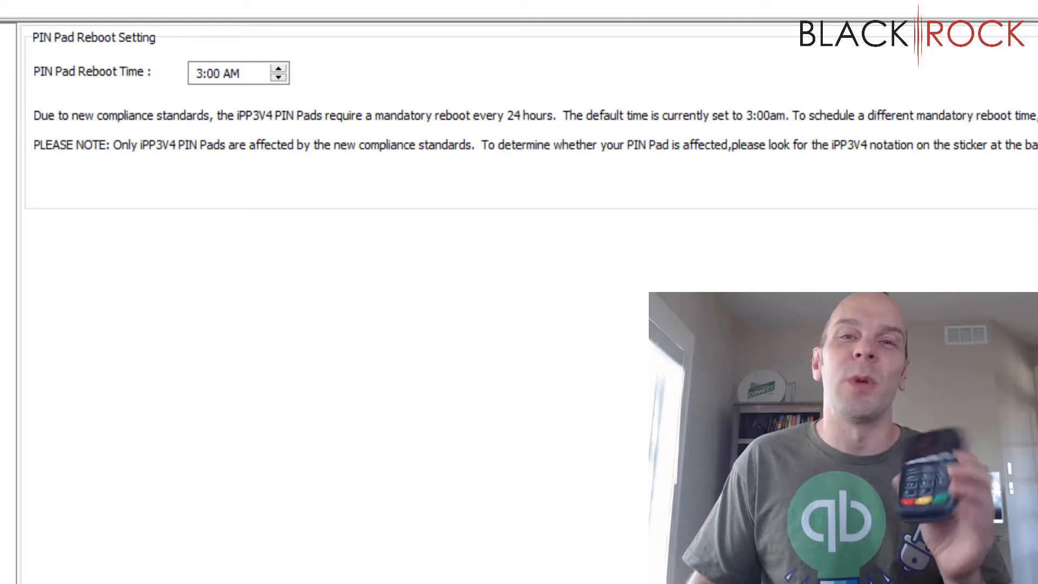
pyautogui.moveTo(123, 111)
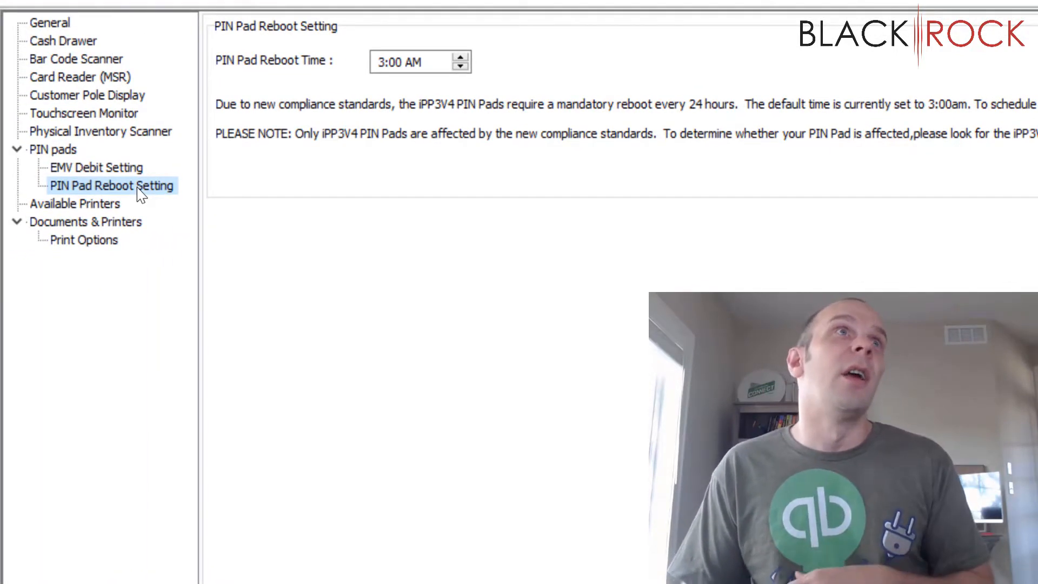
pyautogui.moveTo(295, 149)
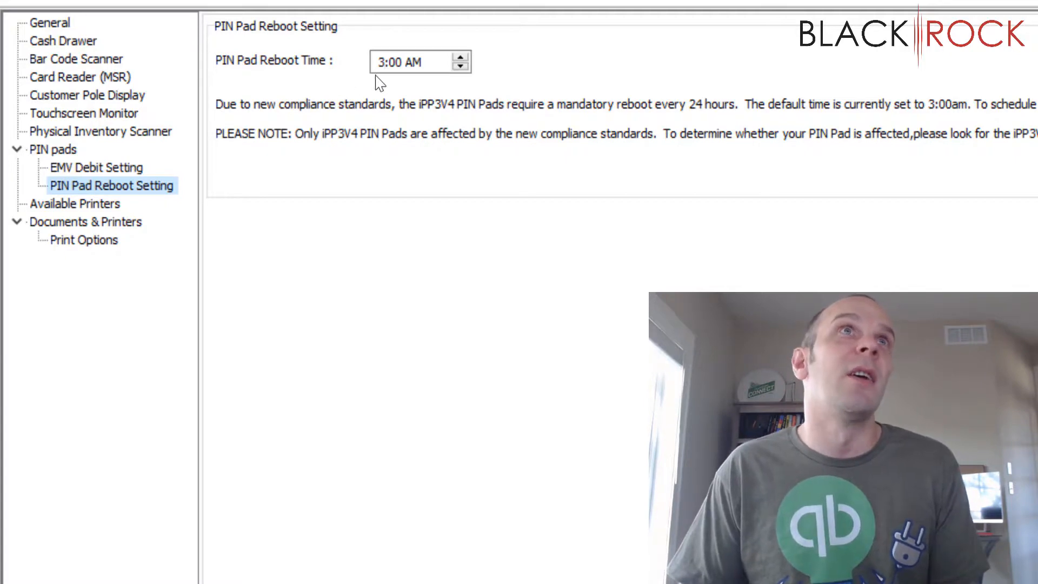
pyautogui.moveTo(399, 95)
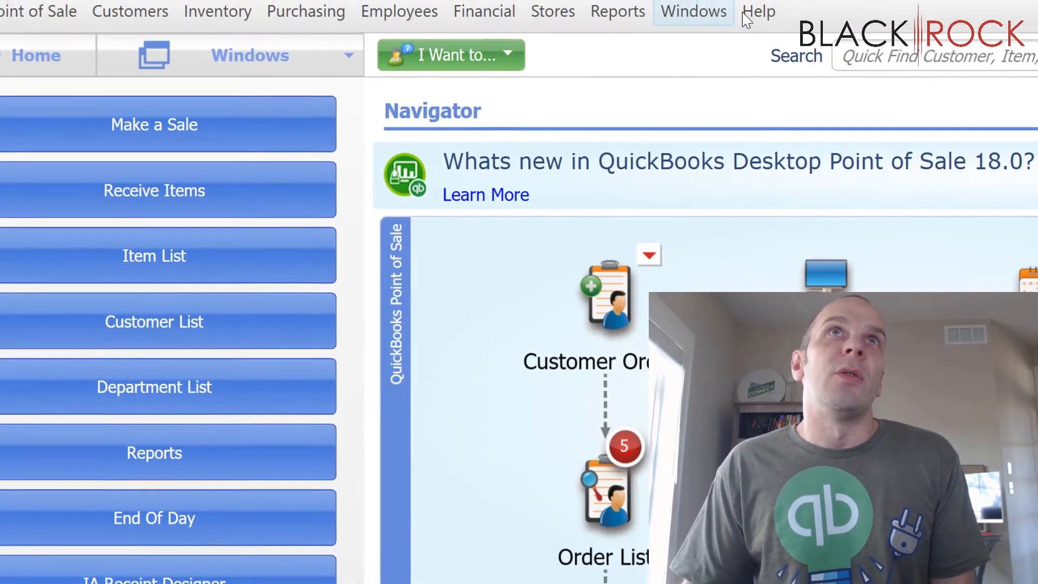
# - Open the Help menu to reach Software Updates and Check for Updates
pyautogui.click(758, 11)
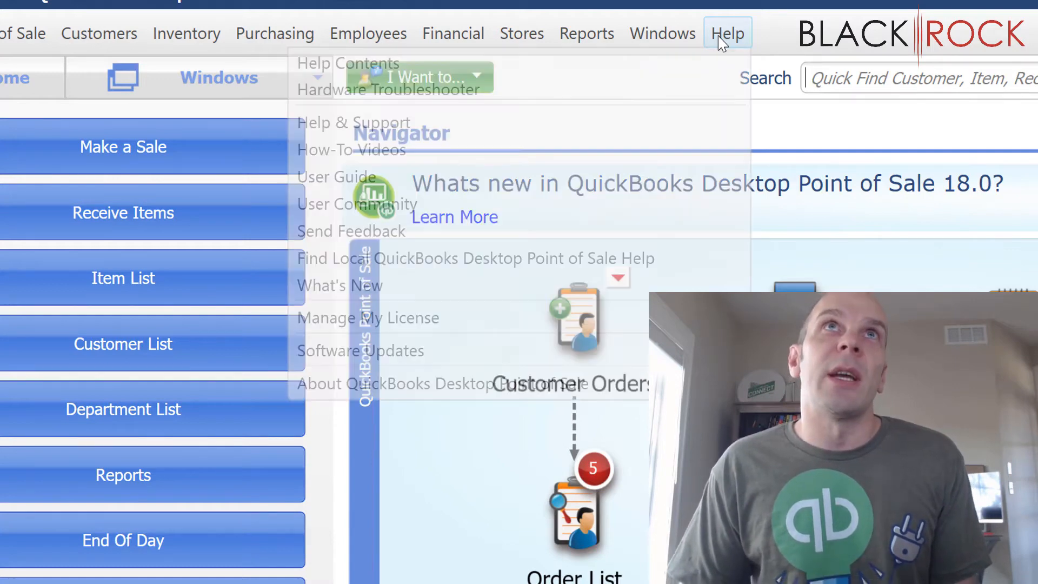
pyautogui.moveTo(360, 350)
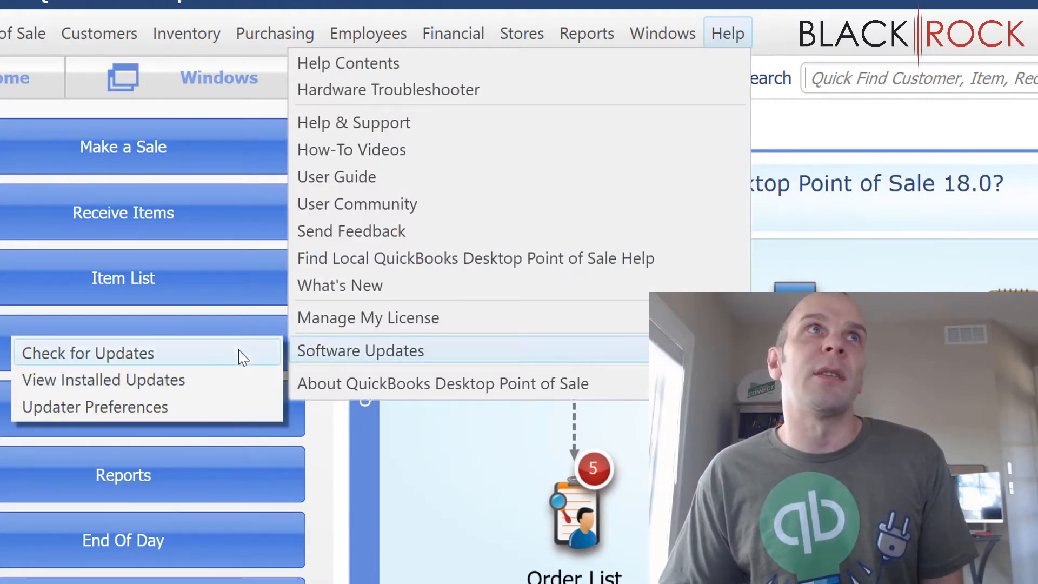